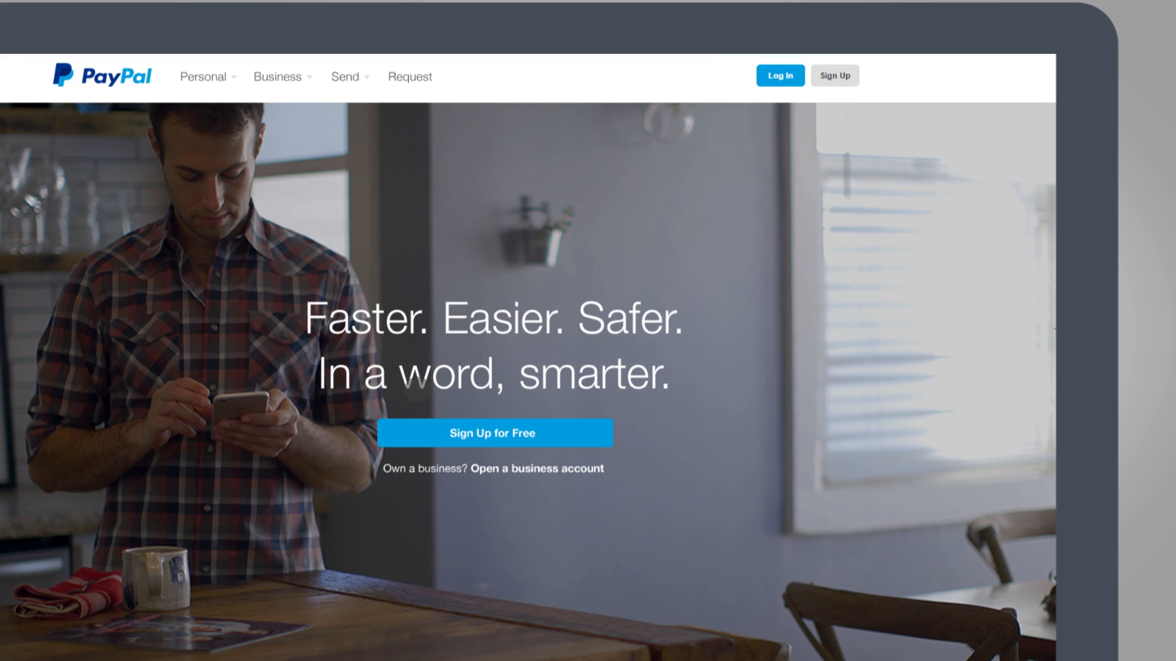
{"action": "left_click", "coordinate": [779, 74]}
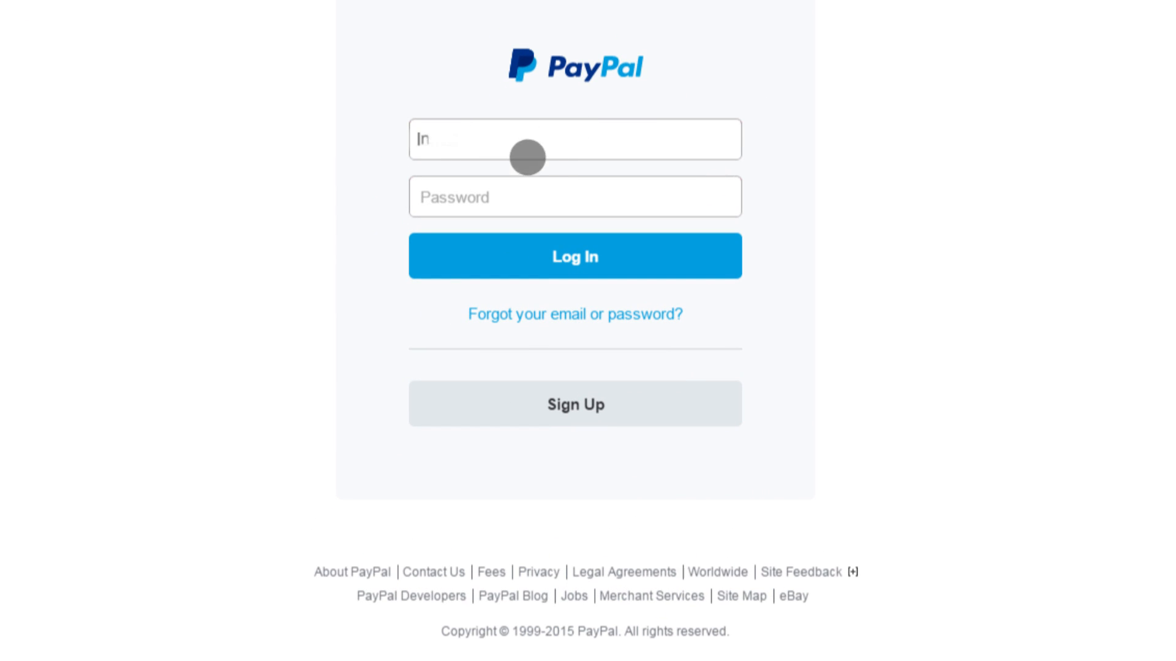
{"action": "type", "text": "name@email.com"}
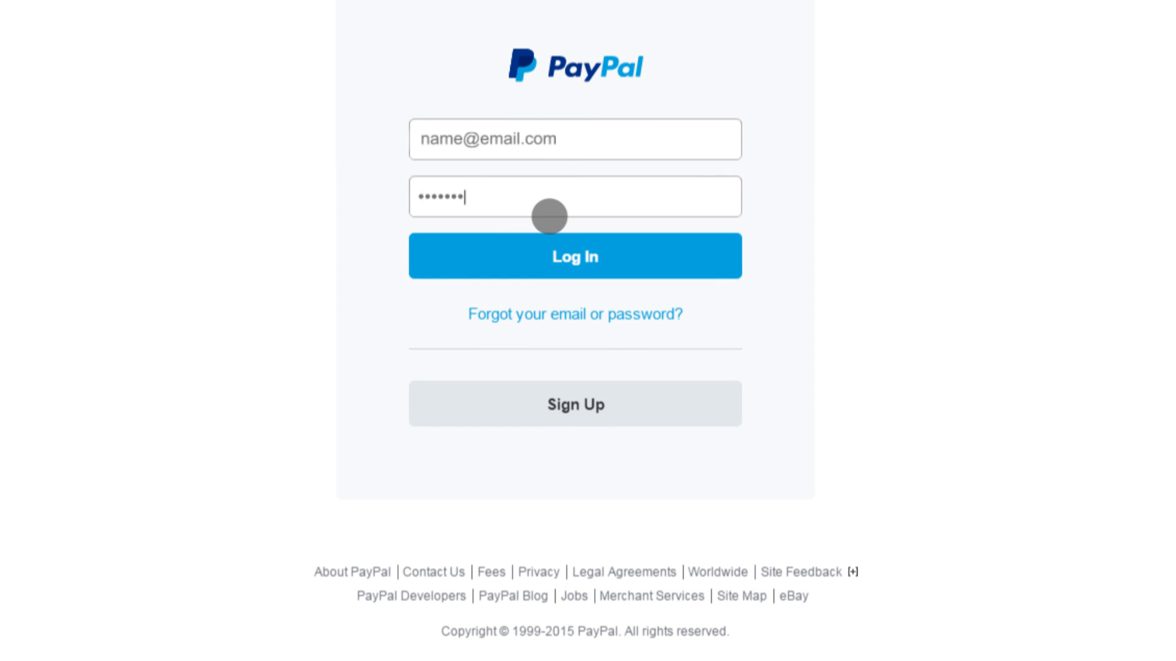
{"action": "left_click", "coordinate": [575, 256]}
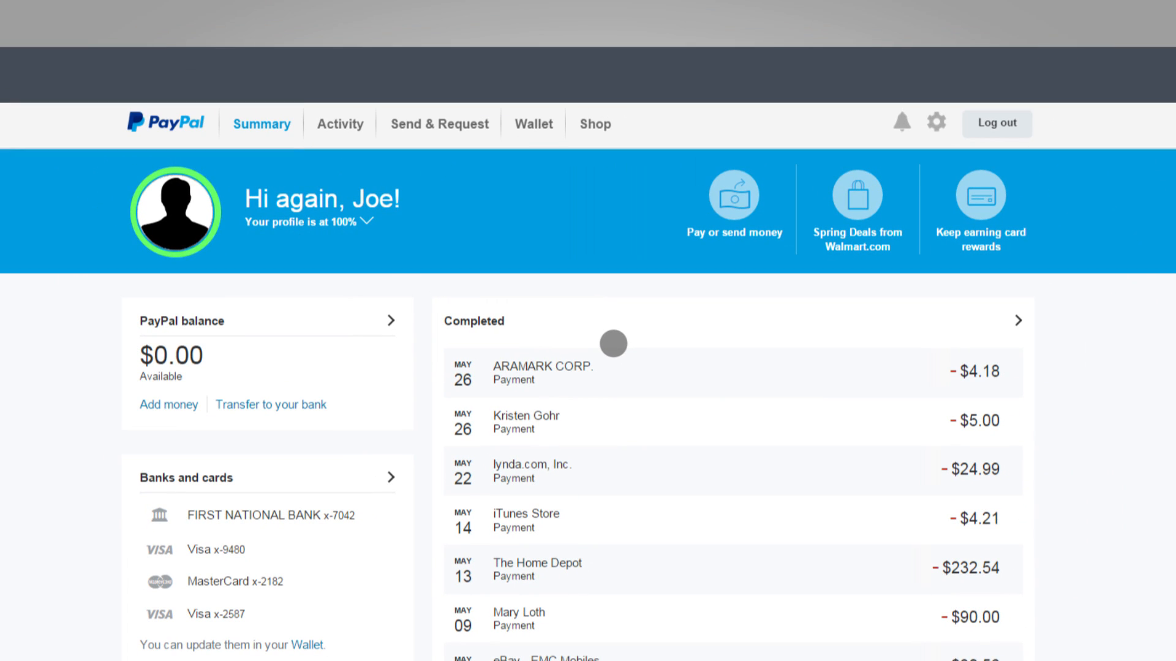
Go to the Wallet and start linking a new card under Credit and debit cards
{"action": "left_click", "coordinate": [533, 124]}
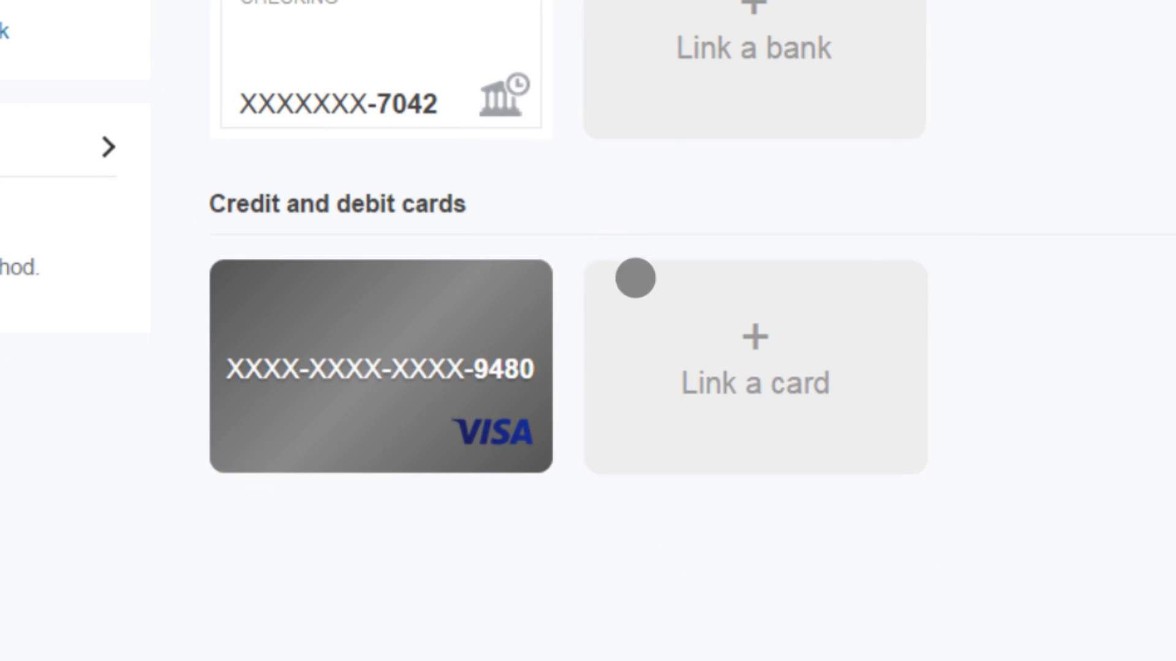
{"action": "left_click", "coordinate": [752, 365]}
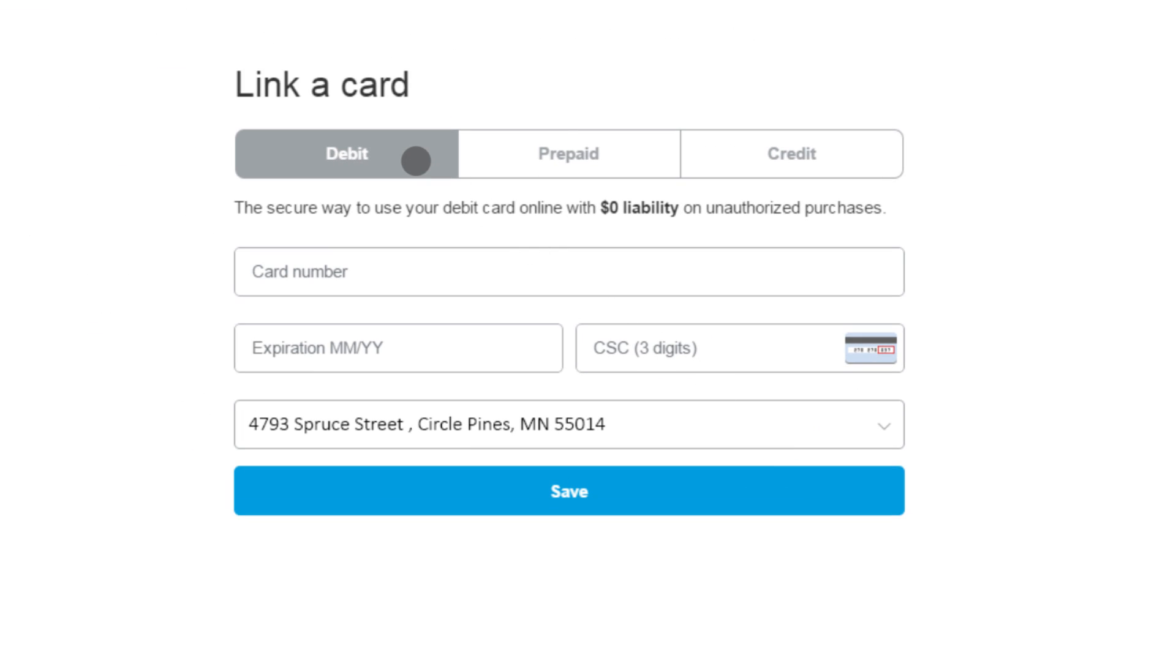
{"action": "mouse_move", "coordinate": [846, 161]}
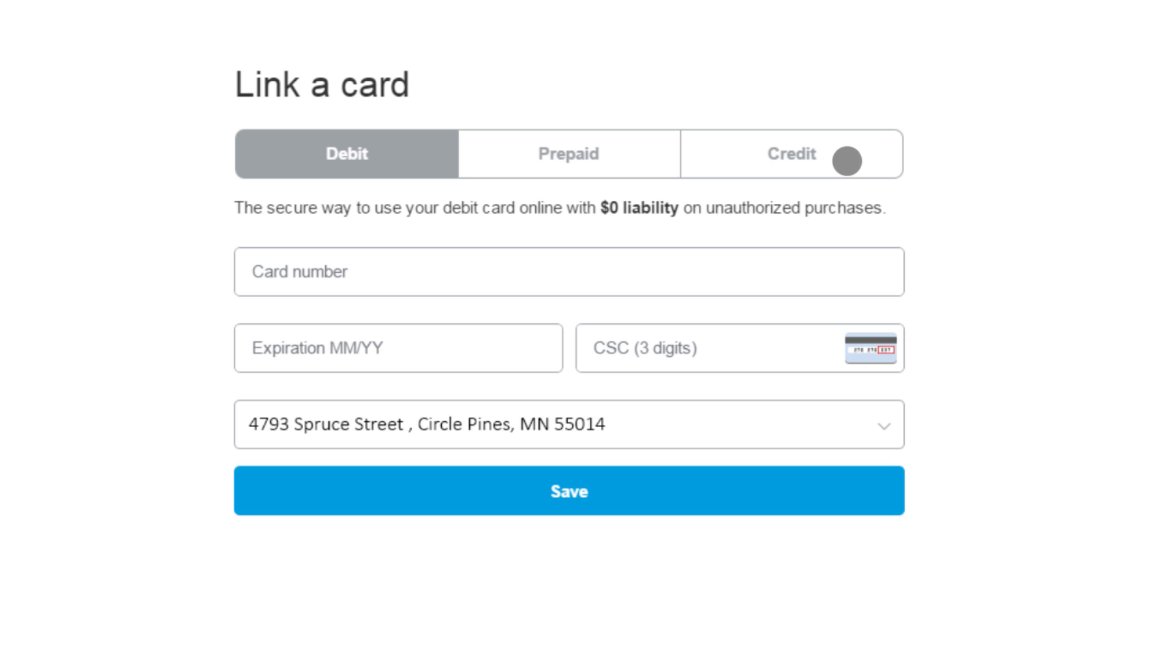
{"action": "left_click", "coordinate": [790, 155]}
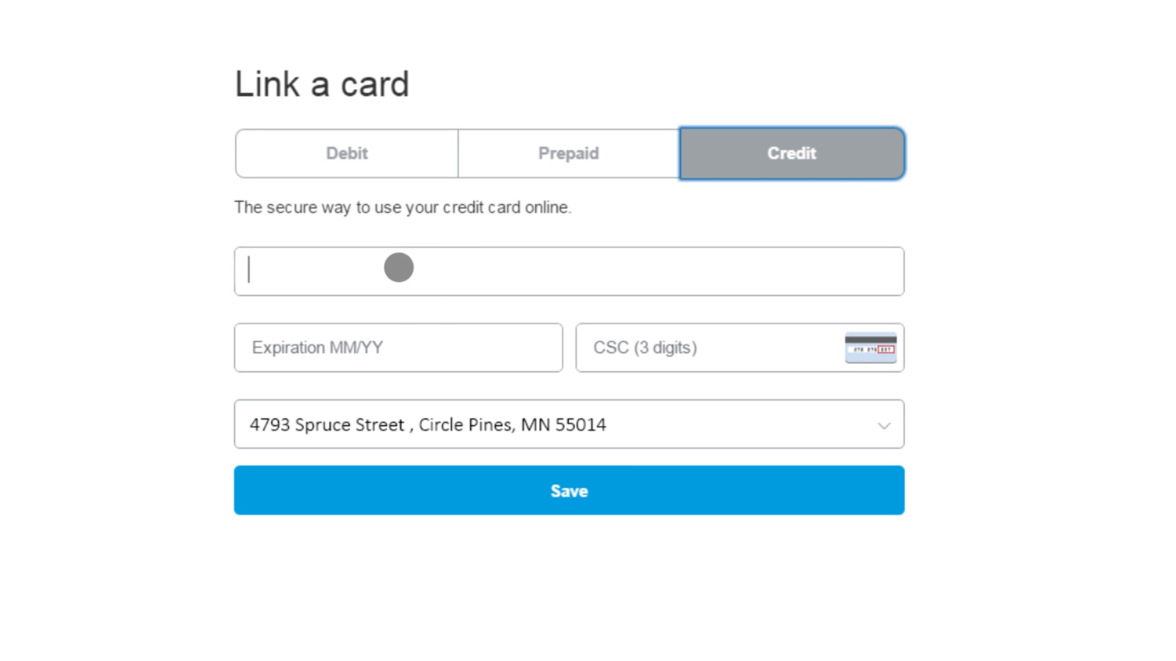
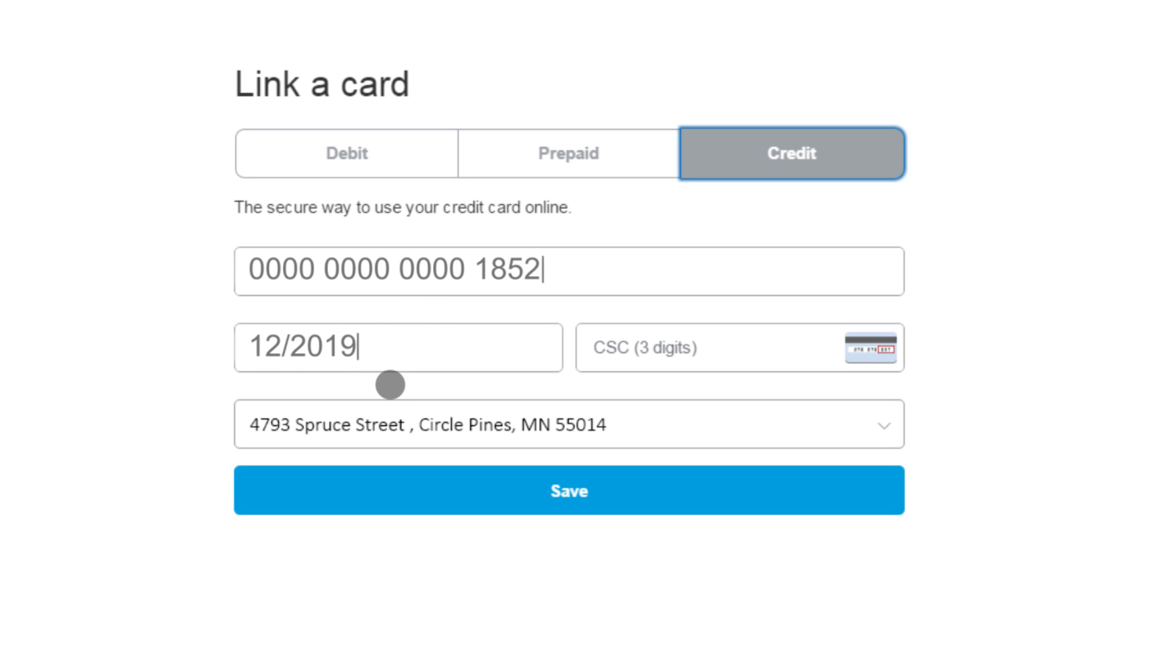
{"action": "left_click", "coordinate": [739, 346]}
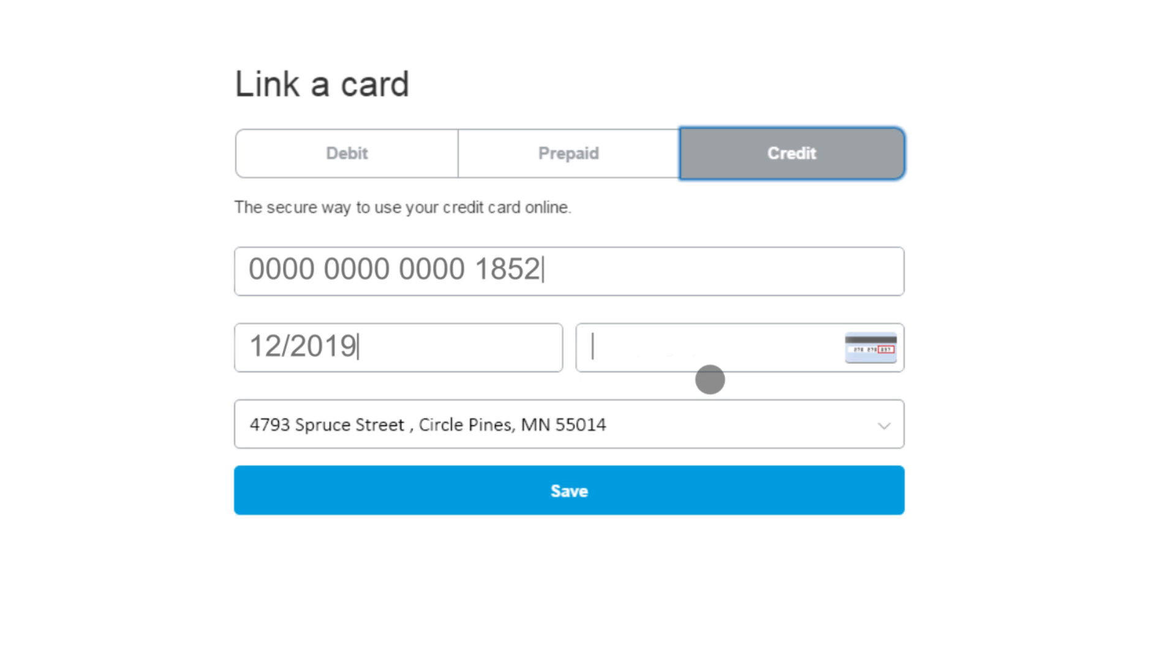
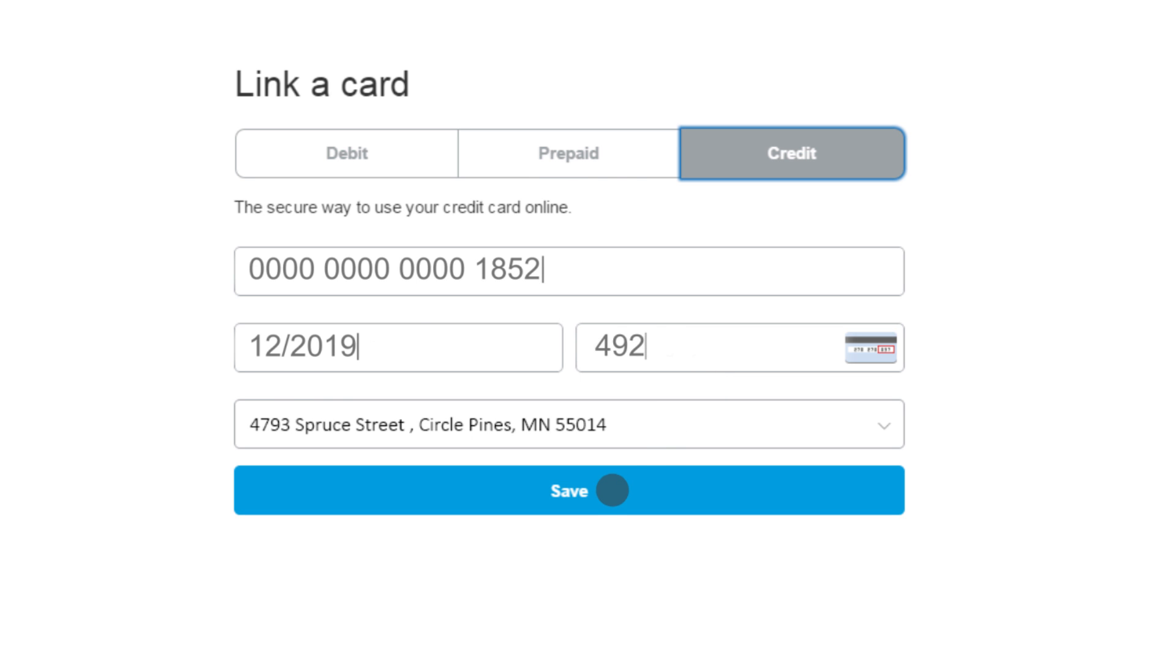
{"action": "left_click", "coordinate": [588, 490]}
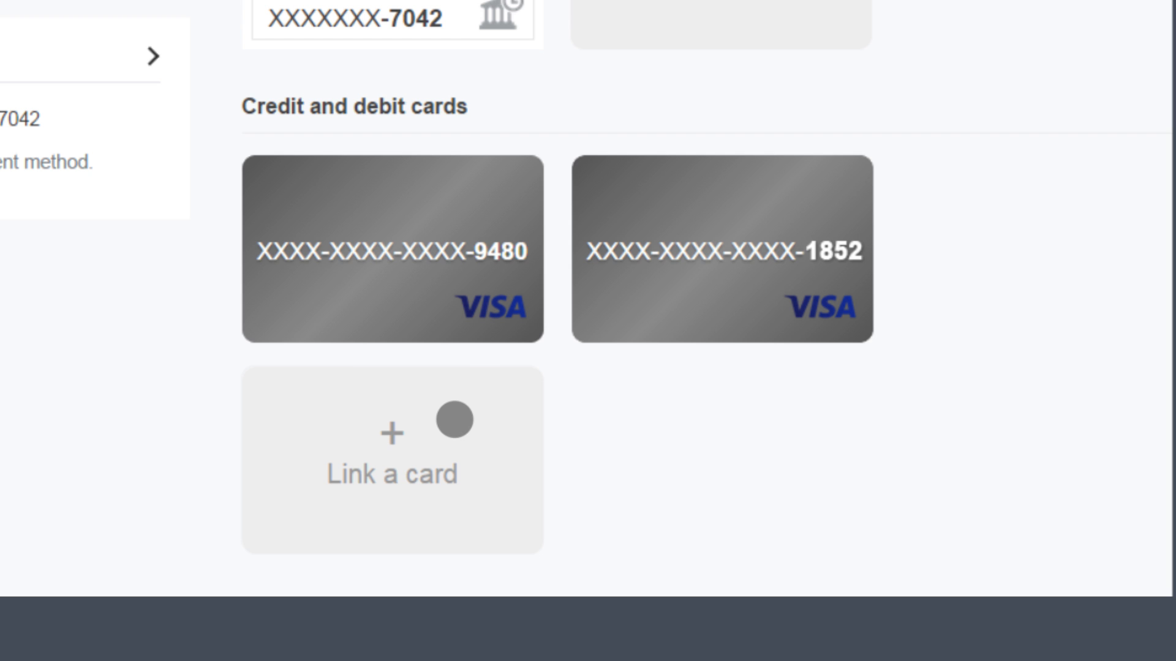
{"action": "left_click", "coordinate": [390, 251]}
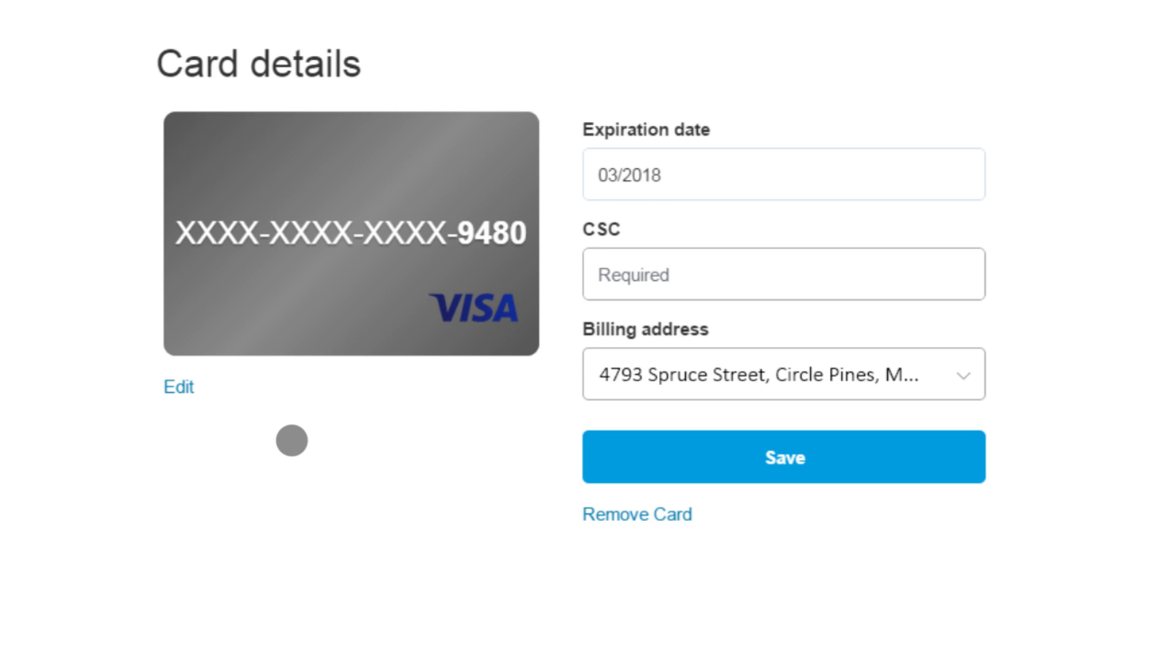
{"action": "left_click", "coordinate": [636, 514]}
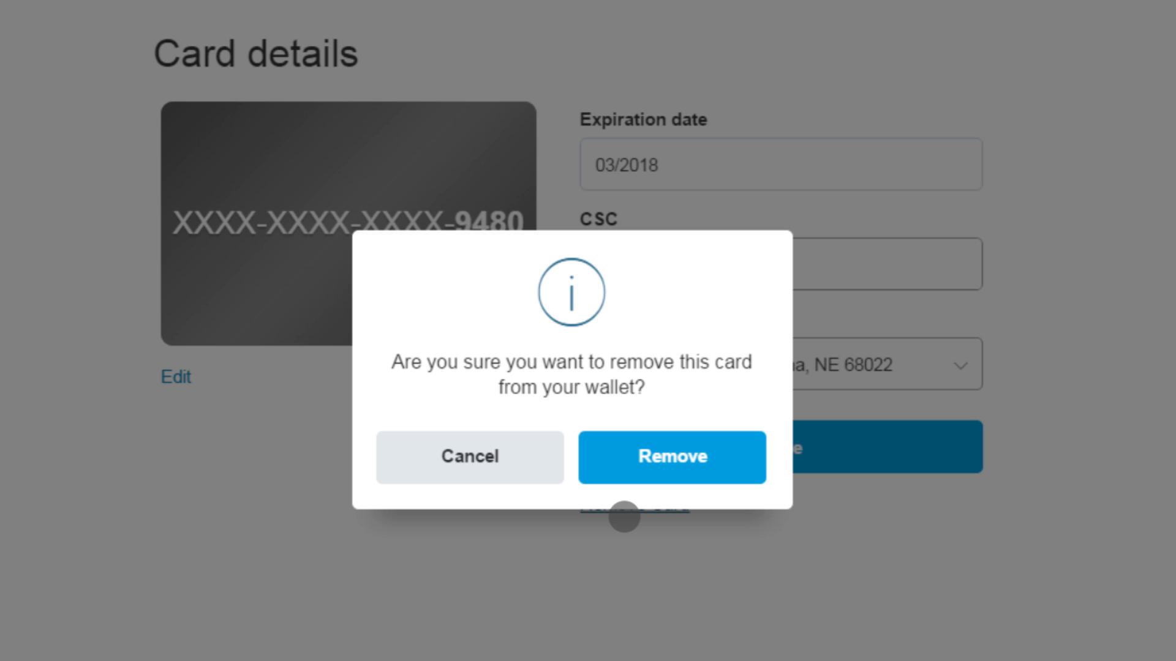
{"action": "left_click", "coordinate": [670, 457]}
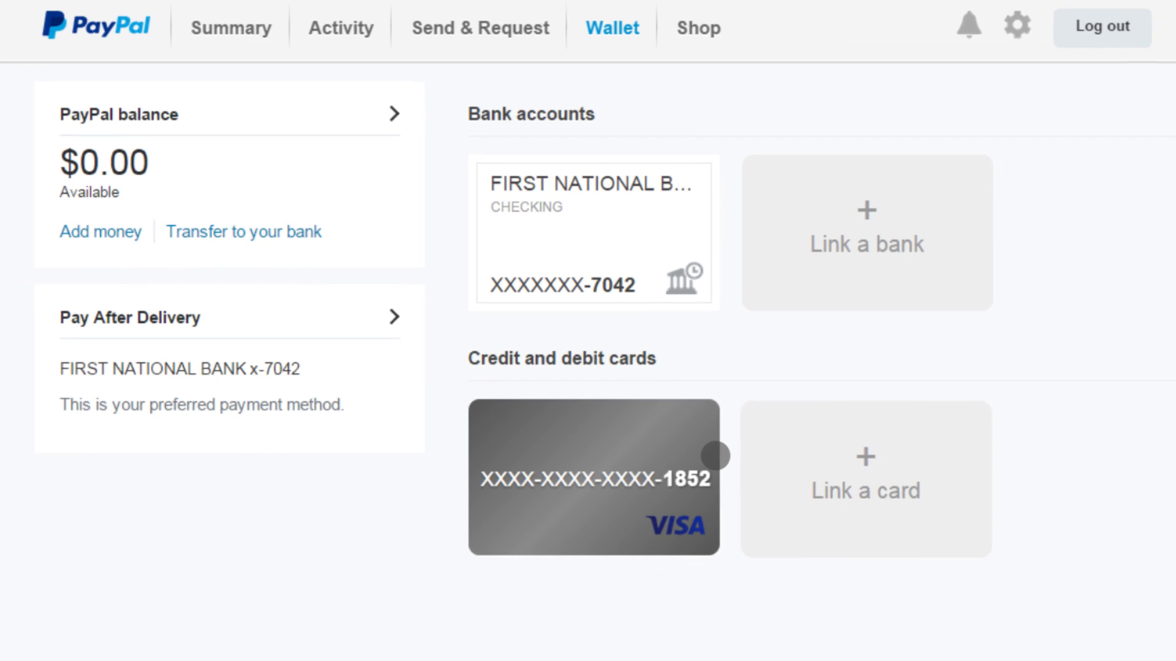